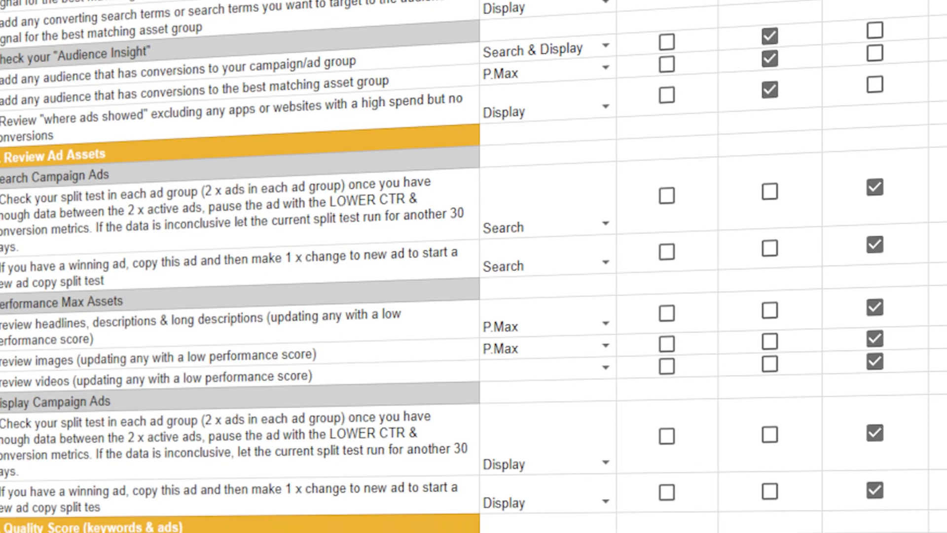
Step: Scroll the audit checklist down to the Review Ad Assets and Quality Score items
{"action": "scroll", "scroll_direction": "down", "scroll_amount": 3}
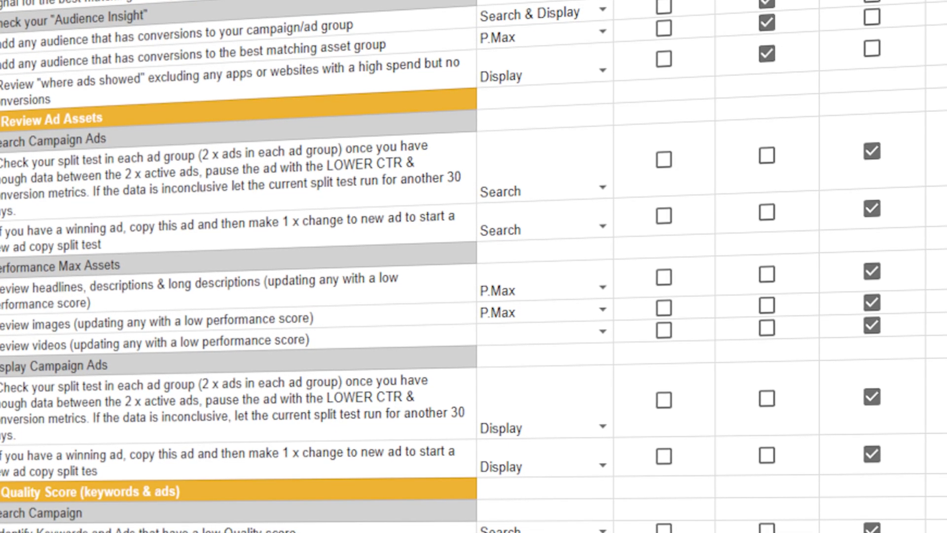
{"action": "scroll", "scroll_direction": "down", "scroll_amount": 3}
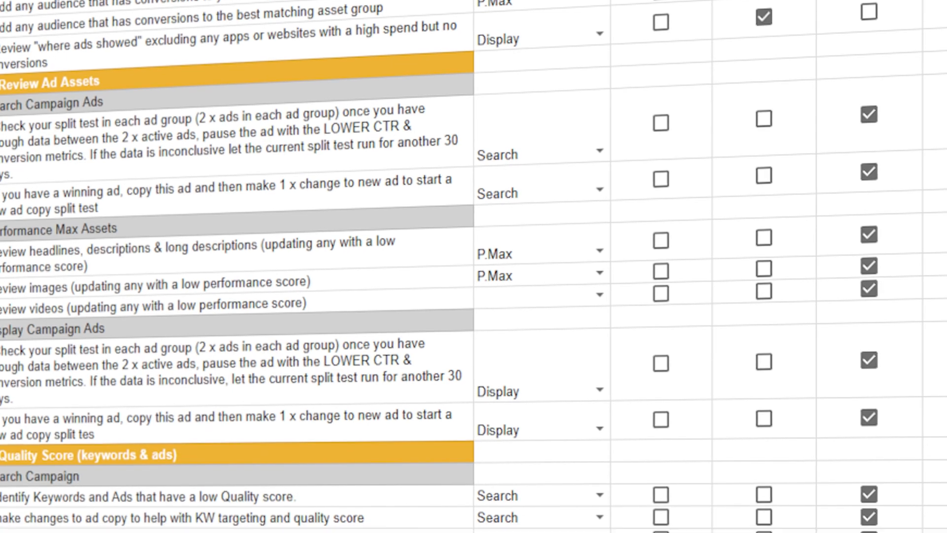
{"action": "scroll", "scroll_direction": "down", "scroll_amount": 3}
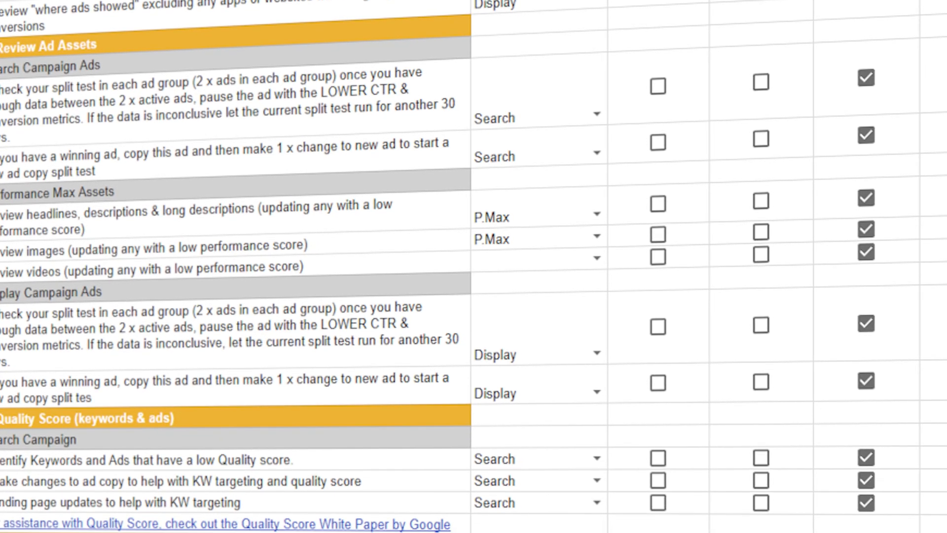
{"action": "scroll", "scroll_direction": "down", "scroll_amount": 3}
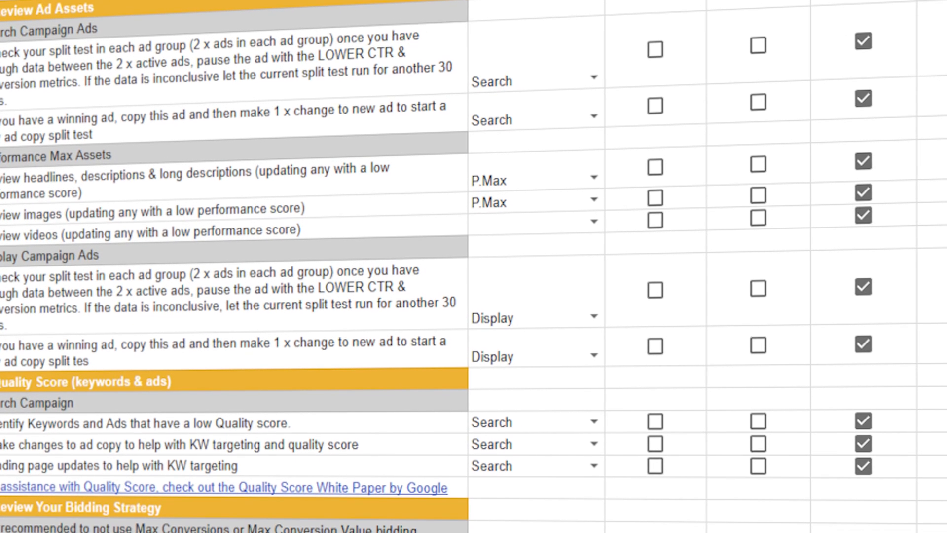
{"action": "scroll", "scroll_direction": "down", "scroll_amount": 3}
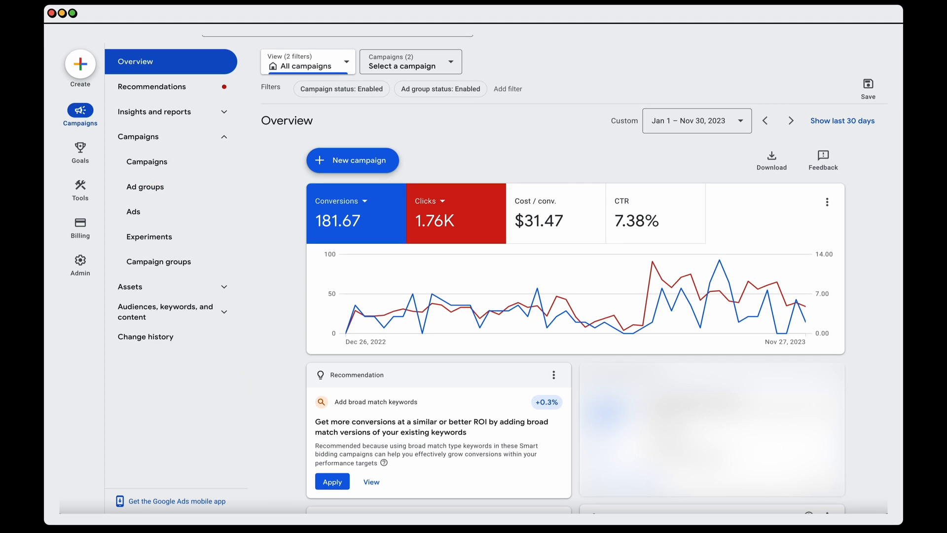
Step: Open Campaigns > Ad groups to list the account's eligible ad group
{"action": "left_click", "coordinate": [145, 186]}
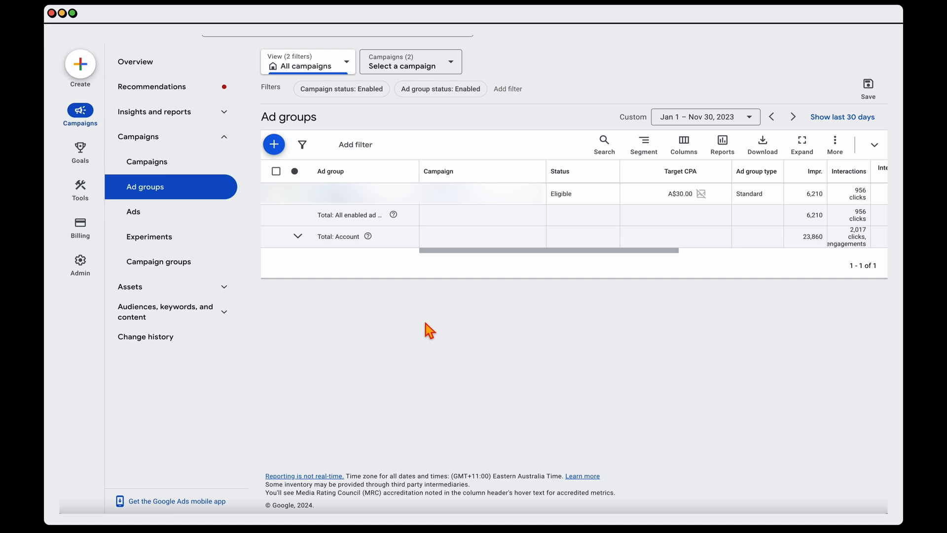
{"action": "mouse_move", "coordinate": [222, 196]}
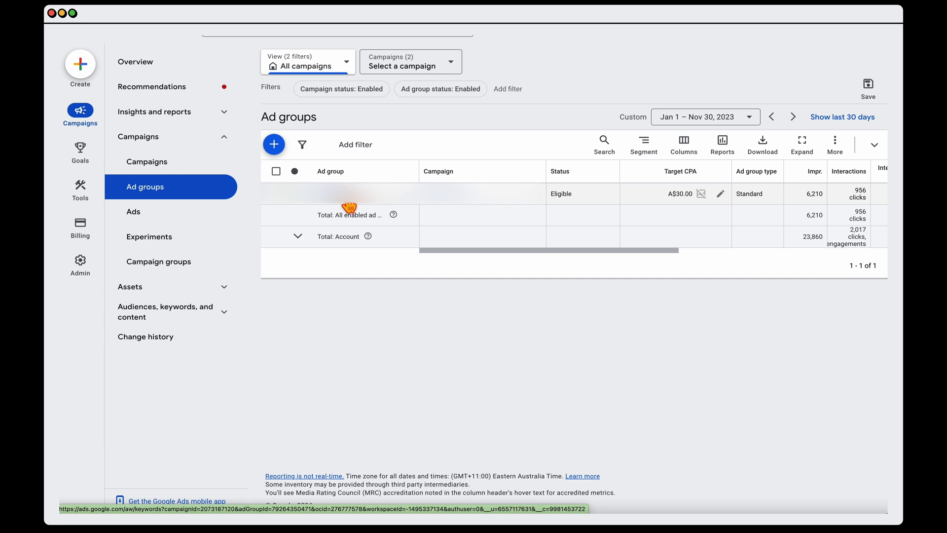
Step: Navigate from Search keywords to the Search terms report, excluding 'clubfit' terms
{"action": "left_click", "coordinate": [166, 311]}
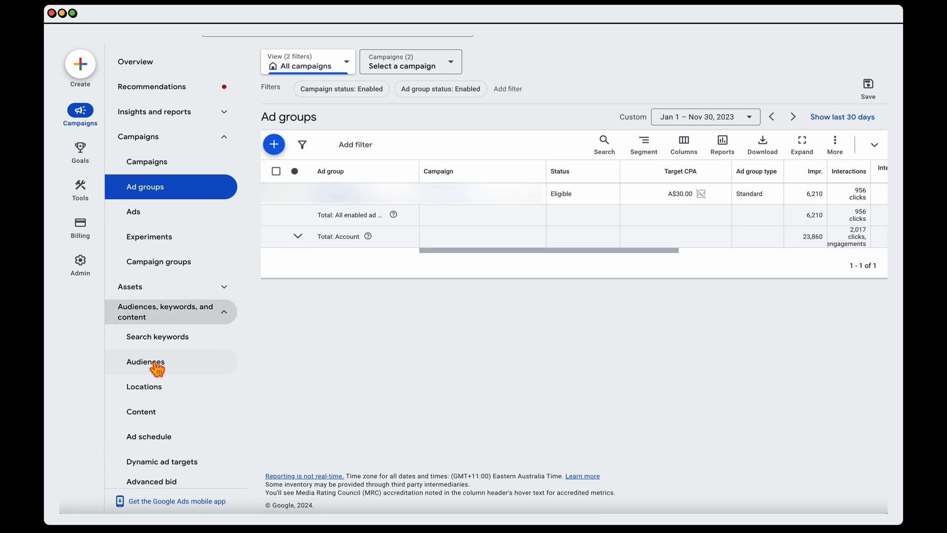
{"action": "left_click", "coordinate": [157, 336]}
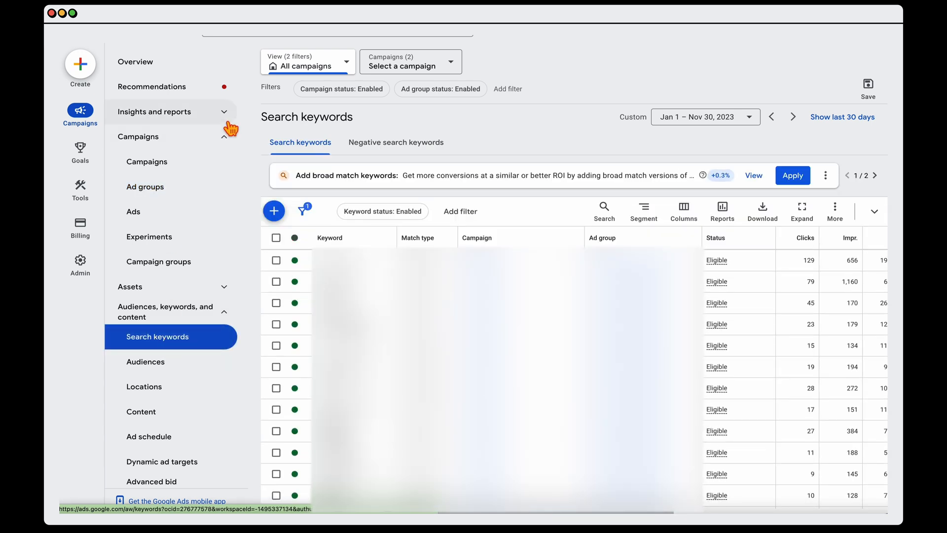
{"action": "left_click", "coordinate": [151, 186]}
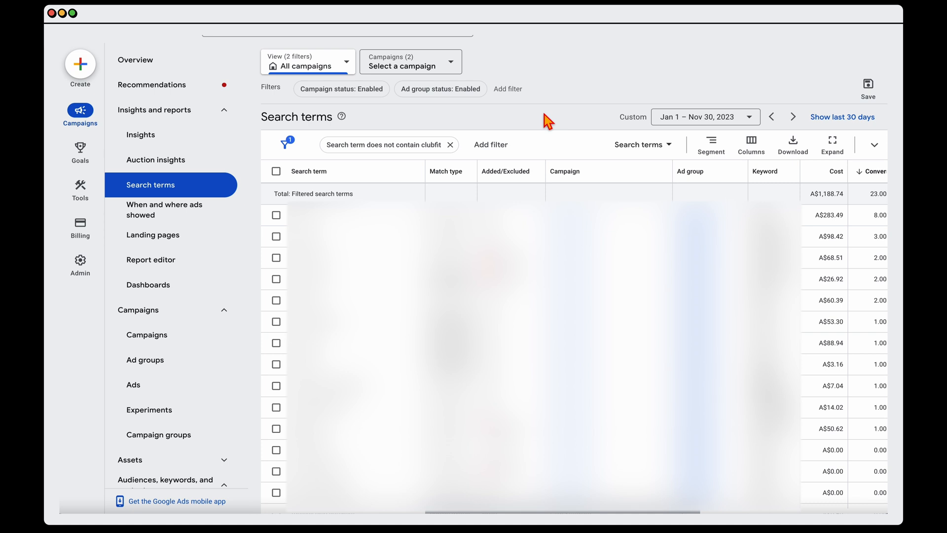
Step: Select five low-cost, zero-conversion search terms in the search terms table
{"action": "scroll", "scroll_direction": "down", "scroll_amount": 3}
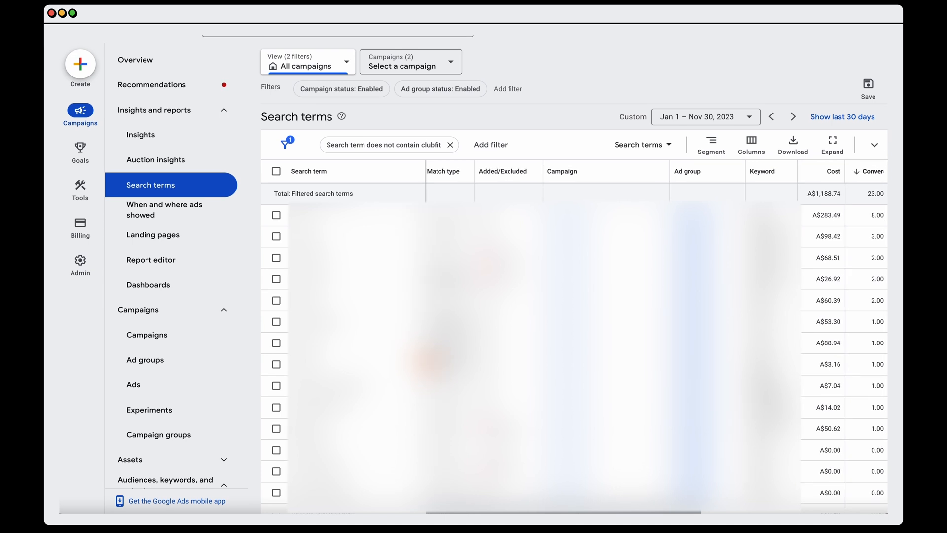
{"action": "scroll", "scroll_direction": "down", "scroll_amount": 3}
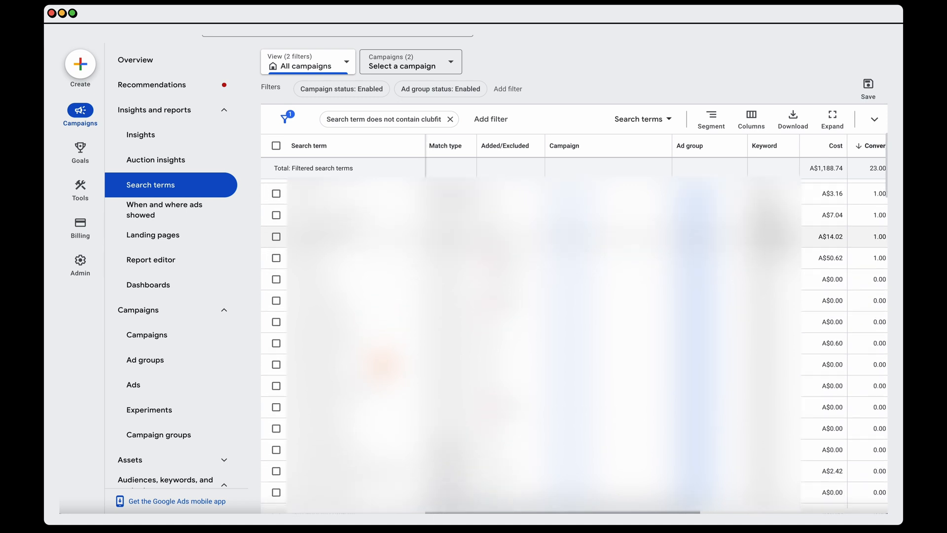
{"action": "left_click", "coordinate": [276, 406]}
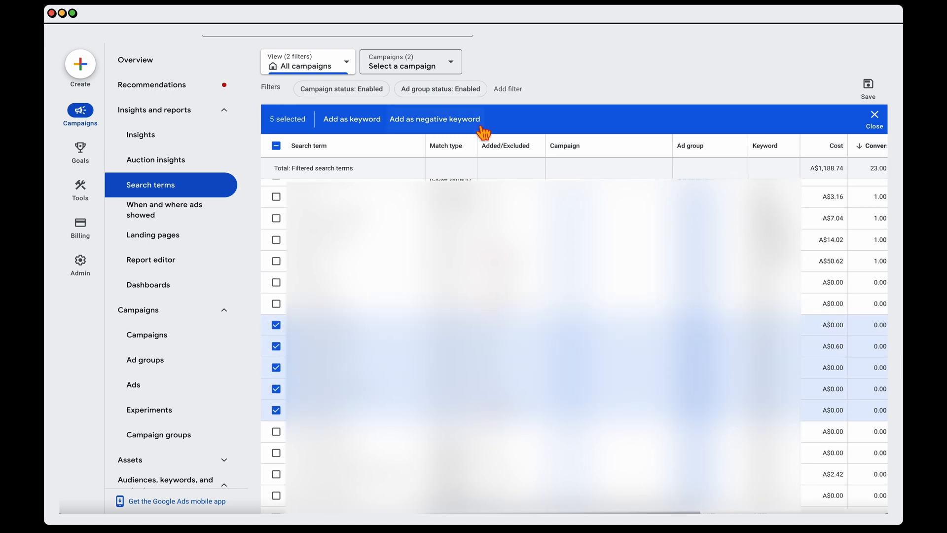
Step: Add the five terms as negative keywords and save another term as a keyword
{"action": "left_click", "coordinate": [435, 119]}
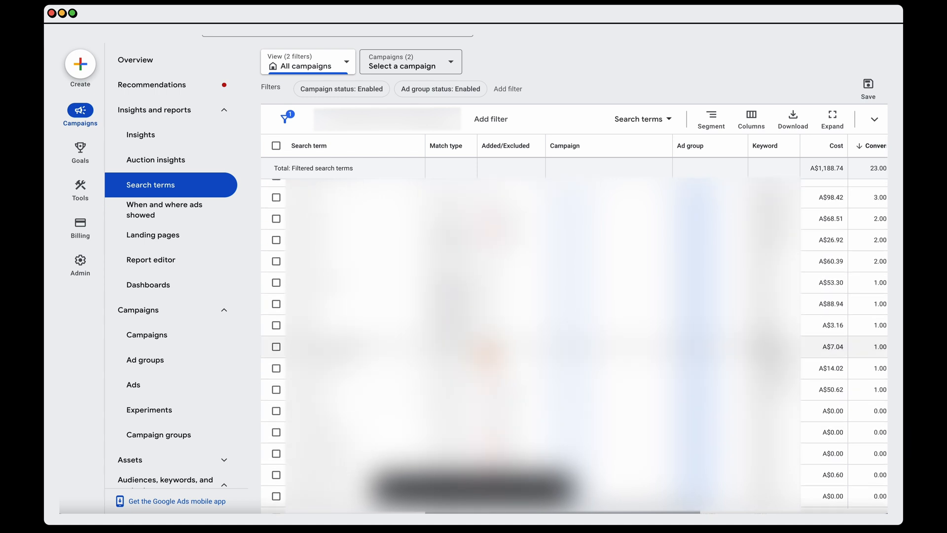
{"action": "scroll", "scroll_direction": "right", "scroll_amount": 3}
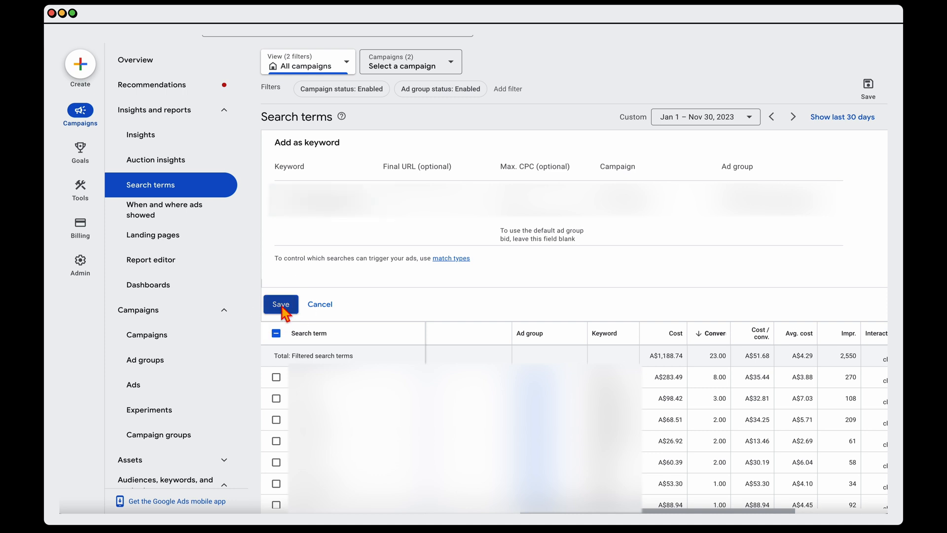
{"action": "left_click", "coordinate": [281, 304]}
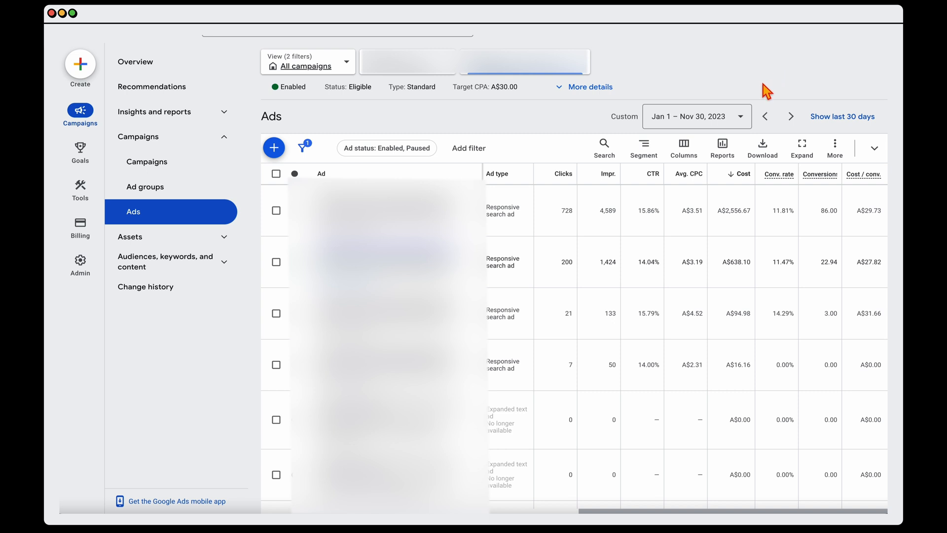
{"action": "mouse_move", "coordinate": [348, 172]}
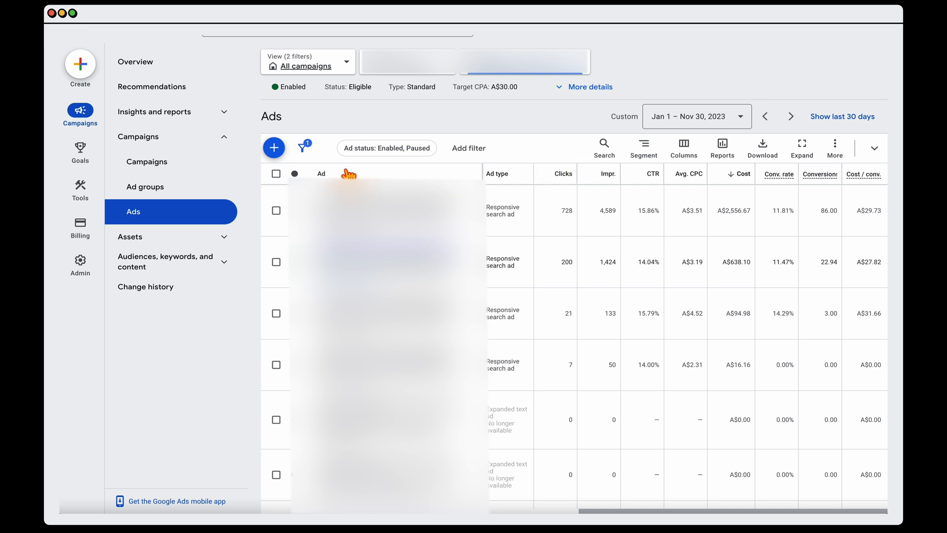
Step: Set a custom date range from Jan 1, 2022 to Nov 30, 2023
{"action": "left_click", "coordinate": [138, 136]}
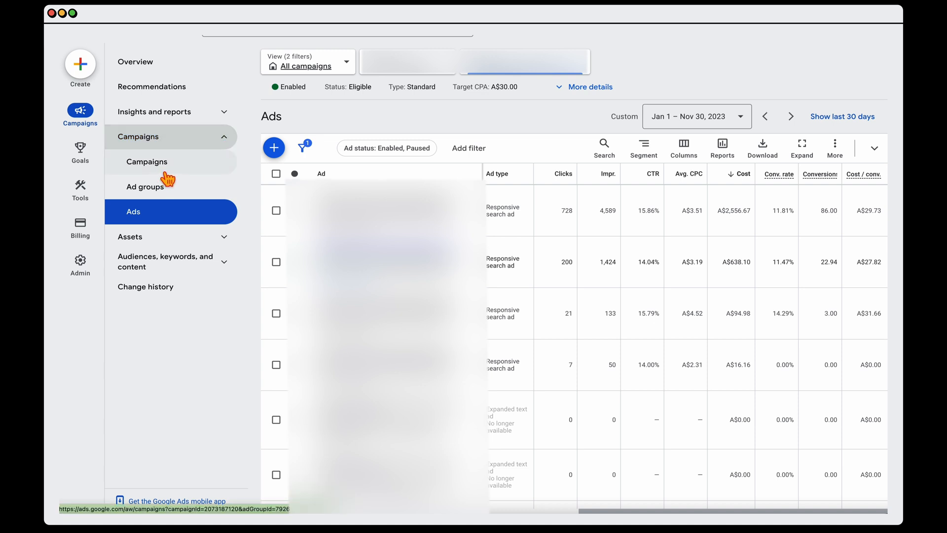
{"action": "left_click", "coordinate": [133, 211]}
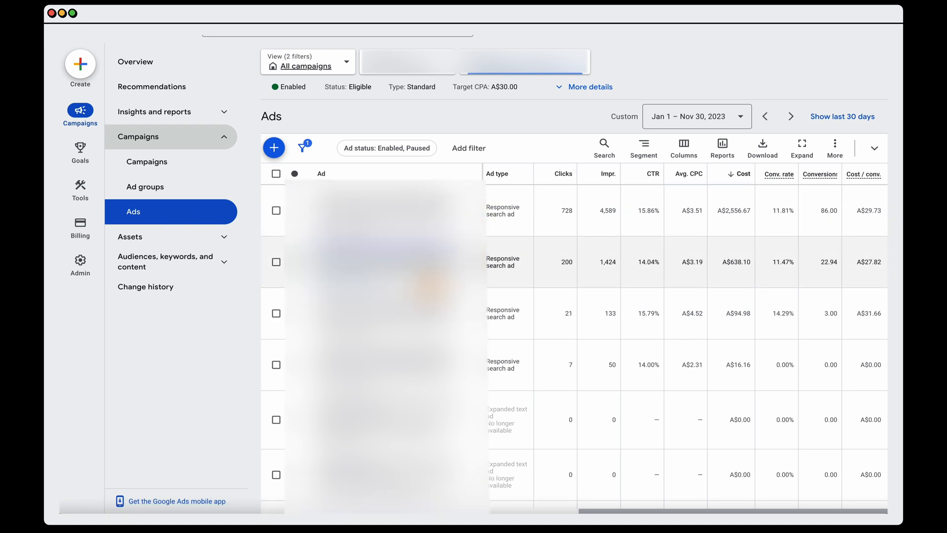
{"action": "scroll", "scroll_direction": "down", "scroll_amount": 3}
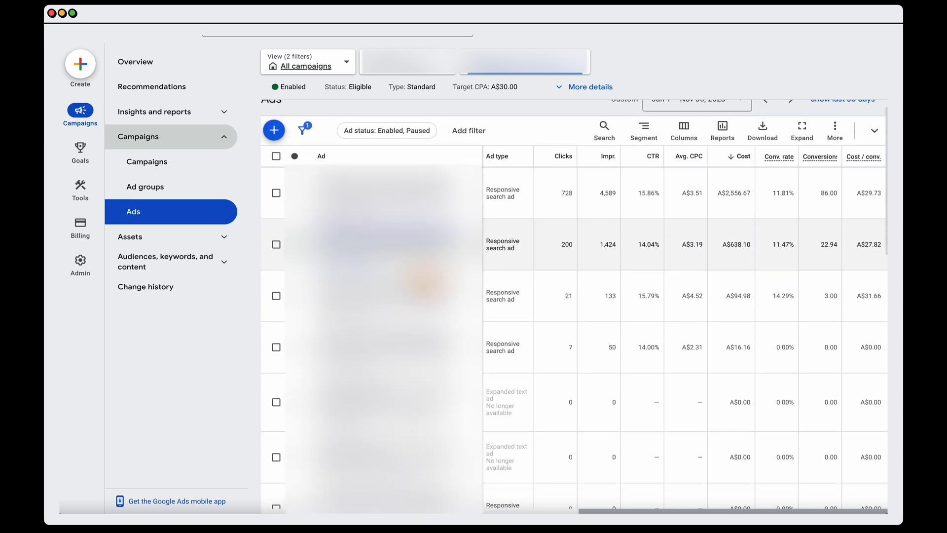
{"action": "left_click", "coordinate": [698, 100]}
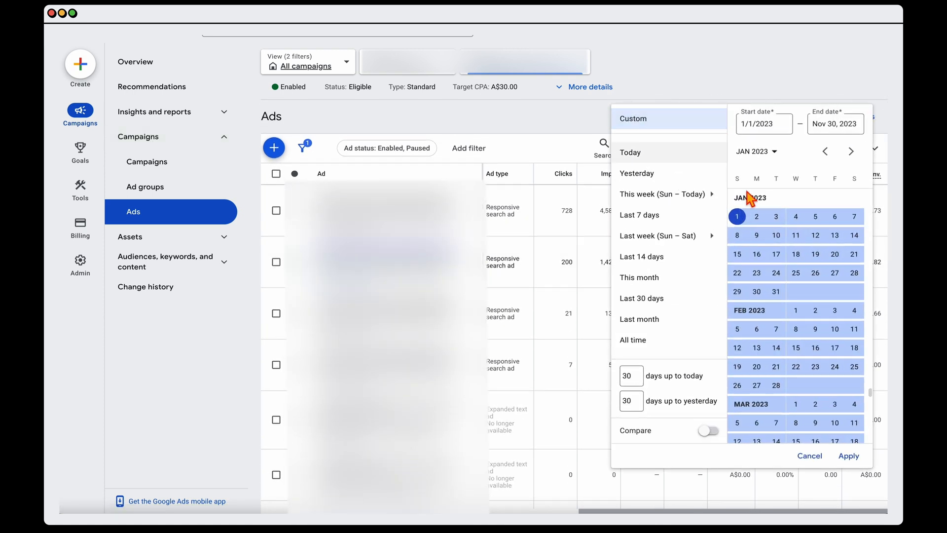
{"action": "left_click", "coordinate": [764, 123]}
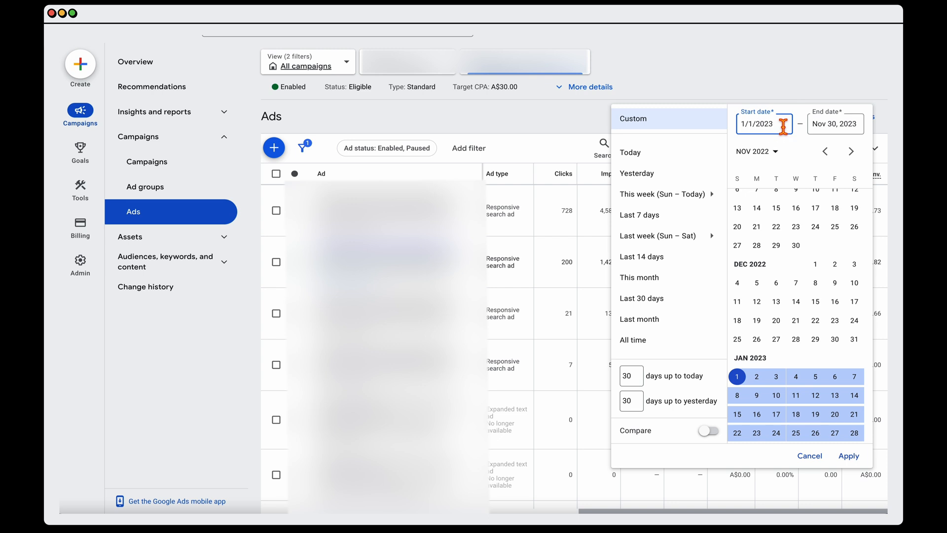
{"action": "left_click", "coordinate": [849, 456]}
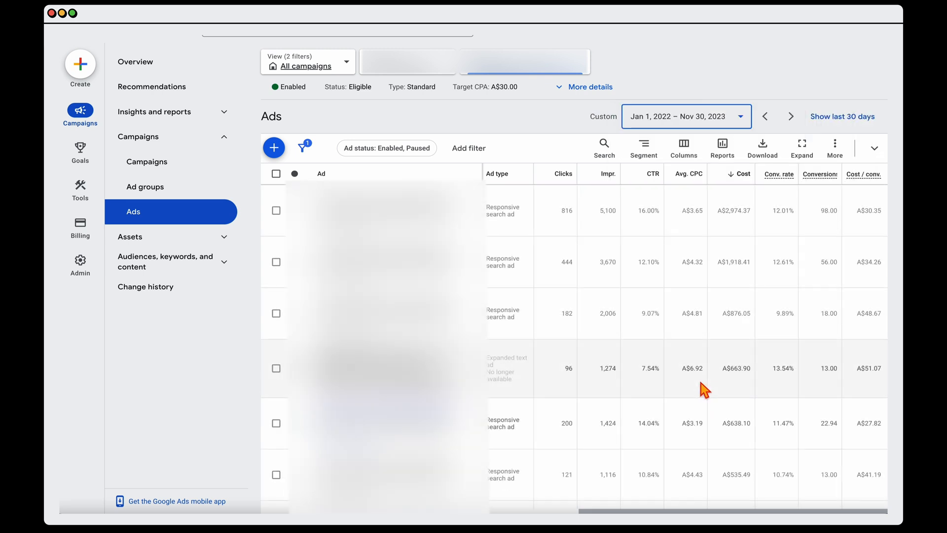
Step: Filter the ads to Enabled status only and sort by Cost / conv
{"action": "scroll", "scroll_direction": "down", "scroll_amount": 3}
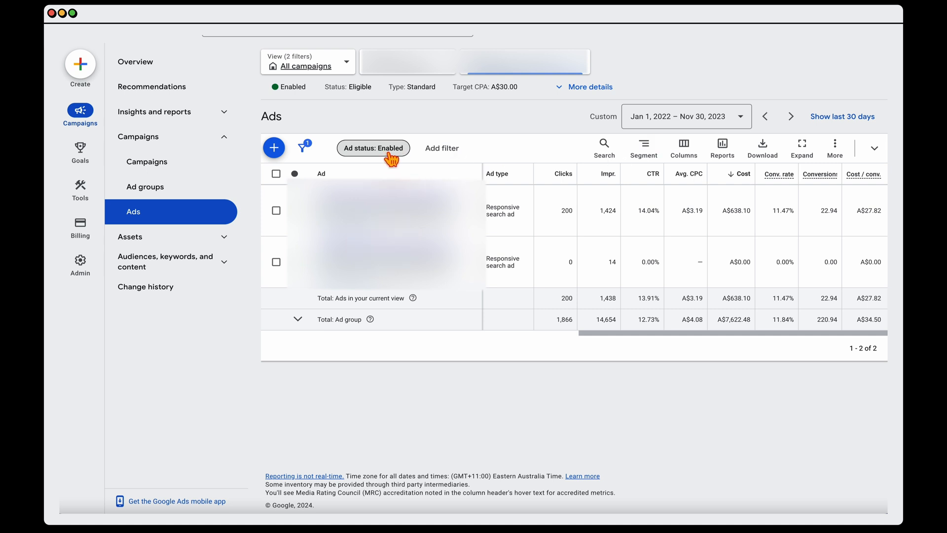
{"action": "left_click", "coordinate": [373, 148]}
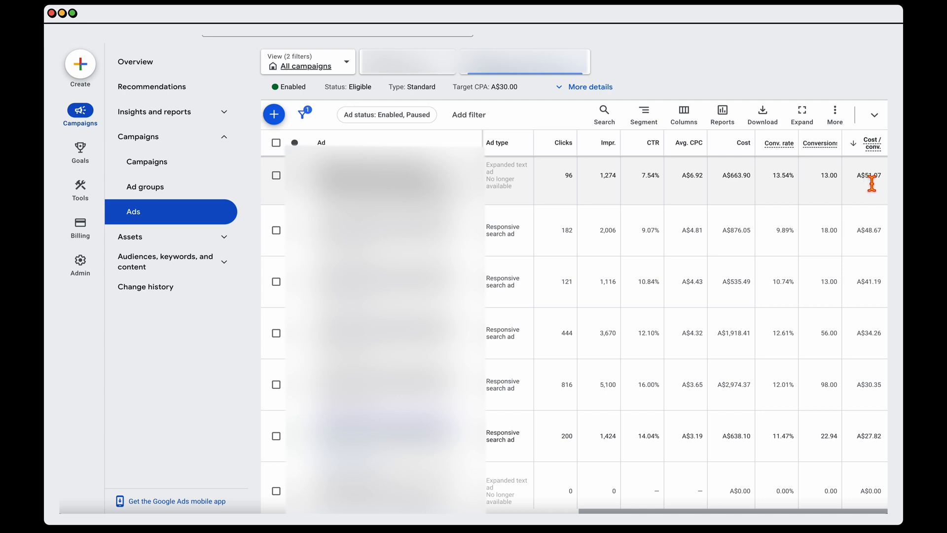
{"action": "mouse_move", "coordinate": [867, 185]}
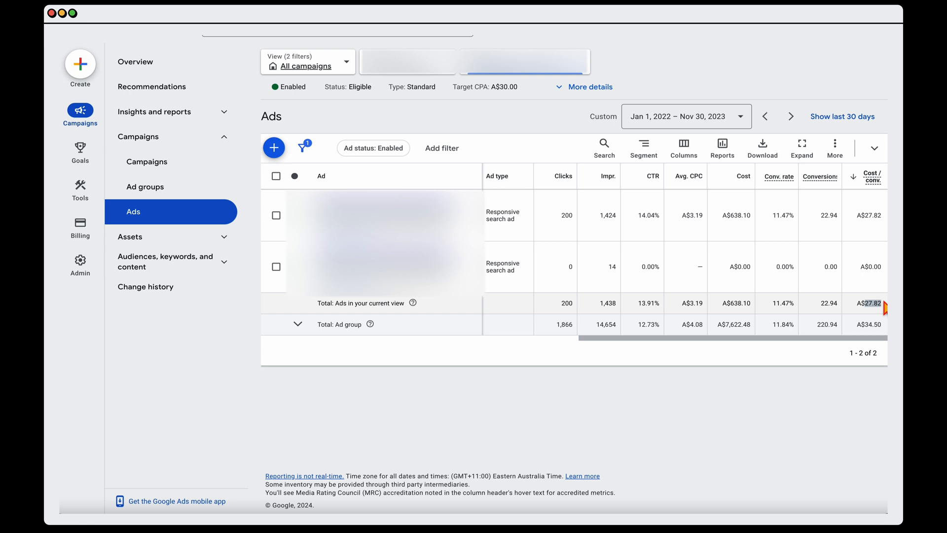
Step: Change the ads report date range to Oct 1 – Nov 30, 2023
{"action": "left_click", "coordinate": [695, 117]}
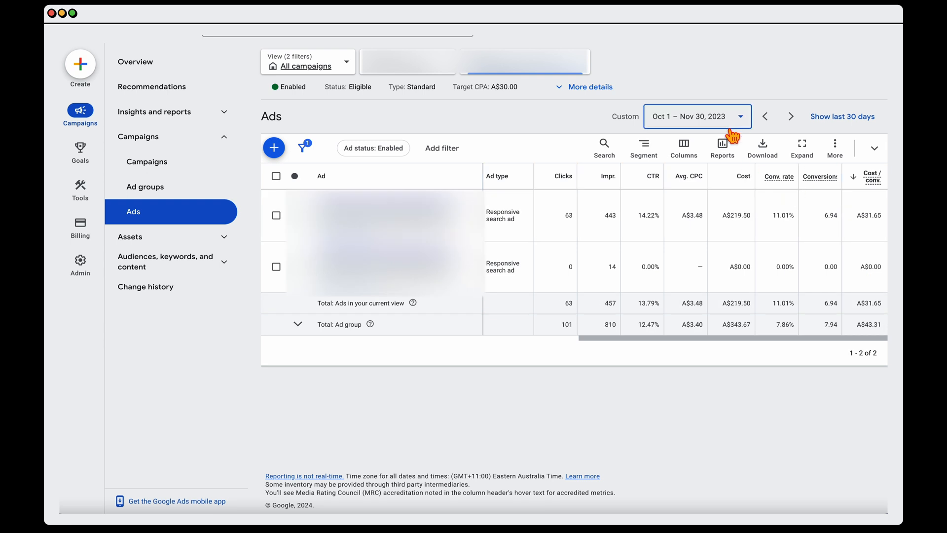
{"action": "mouse_move", "coordinate": [548, 258]}
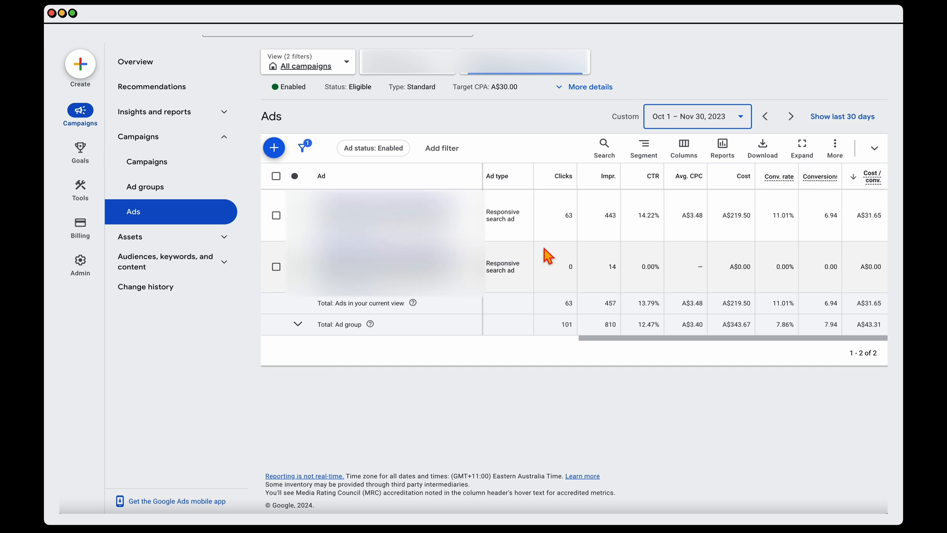
{"action": "mouse_move", "coordinate": [712, 63]}
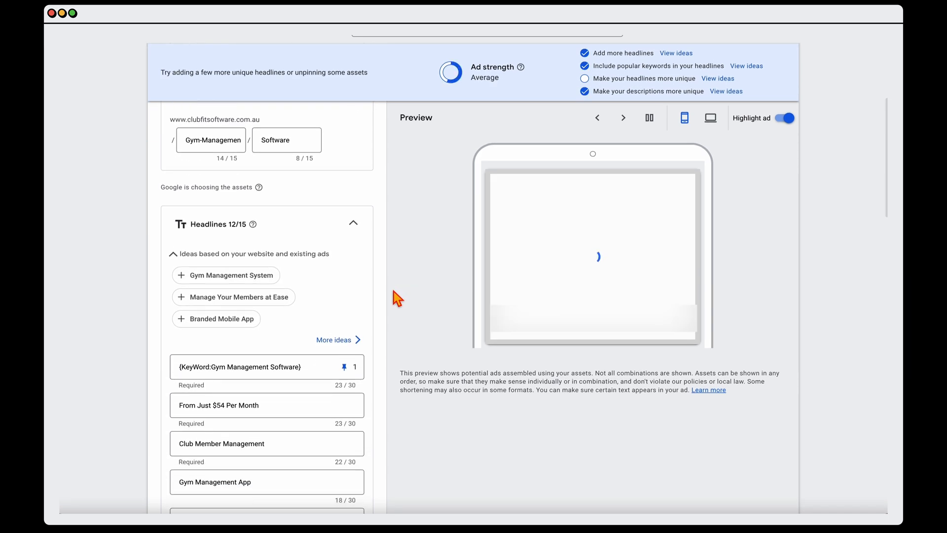
Step: Scroll through the ad's headlines and cycle through two preview combinations
{"action": "scroll", "scroll_direction": "down", "scroll_amount": 3}
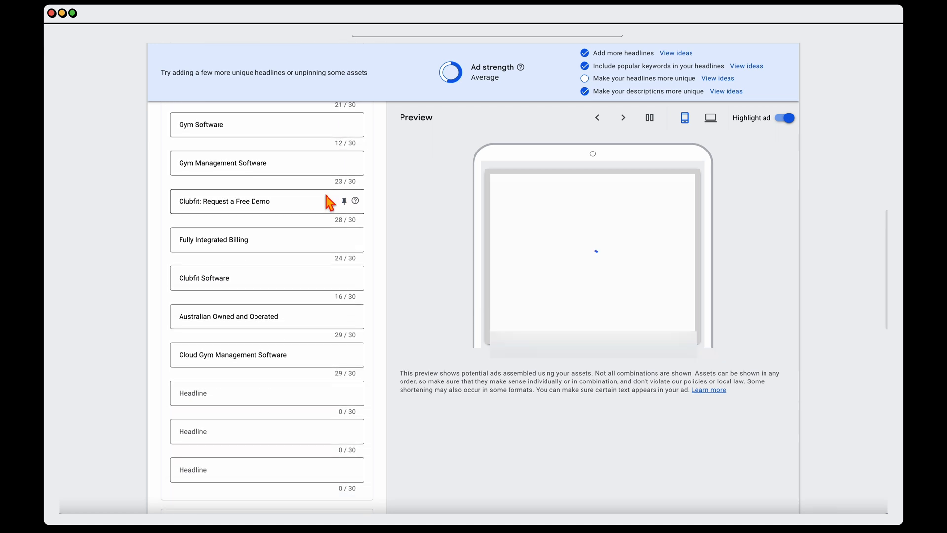
{"action": "scroll", "scroll_direction": "down", "scroll_amount": 3}
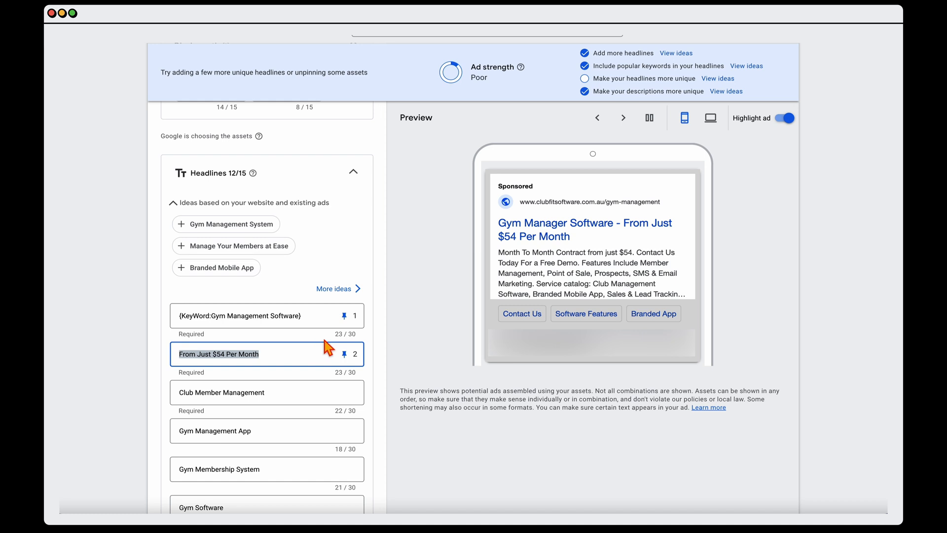
{"action": "left_click", "coordinate": [623, 117]}
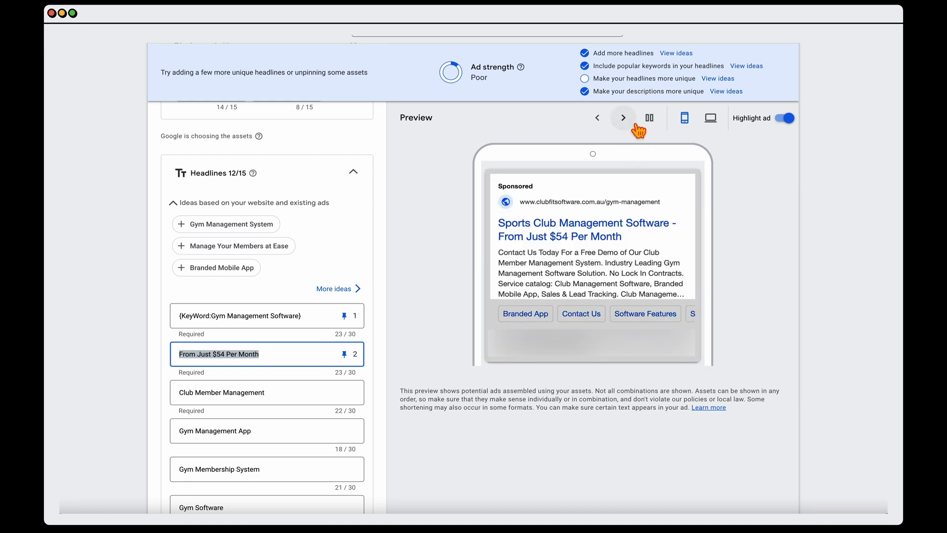
{"action": "left_click", "coordinate": [623, 118]}
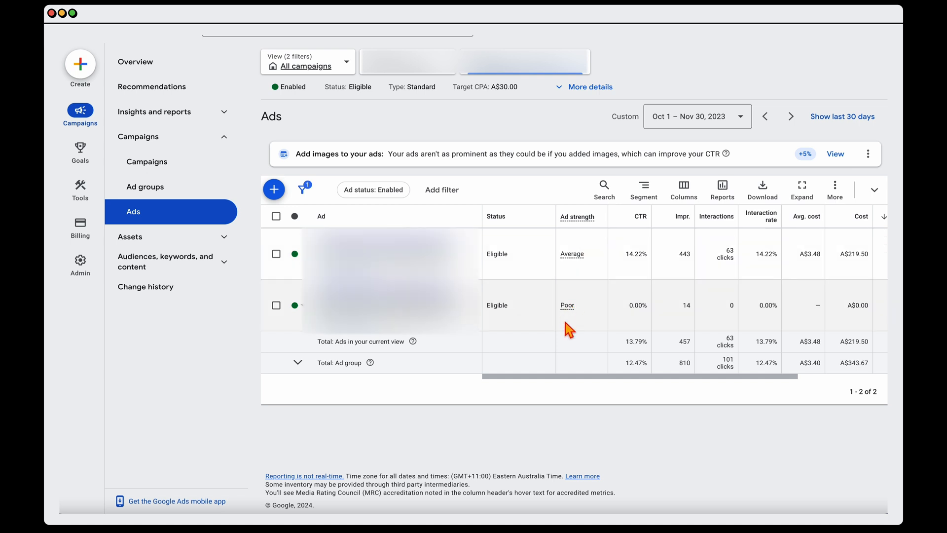
Step: Restore the Jan 2022 – Nov 2023 range with paused ads and compare the two ads' metrics
{"action": "left_click", "coordinate": [697, 117]}
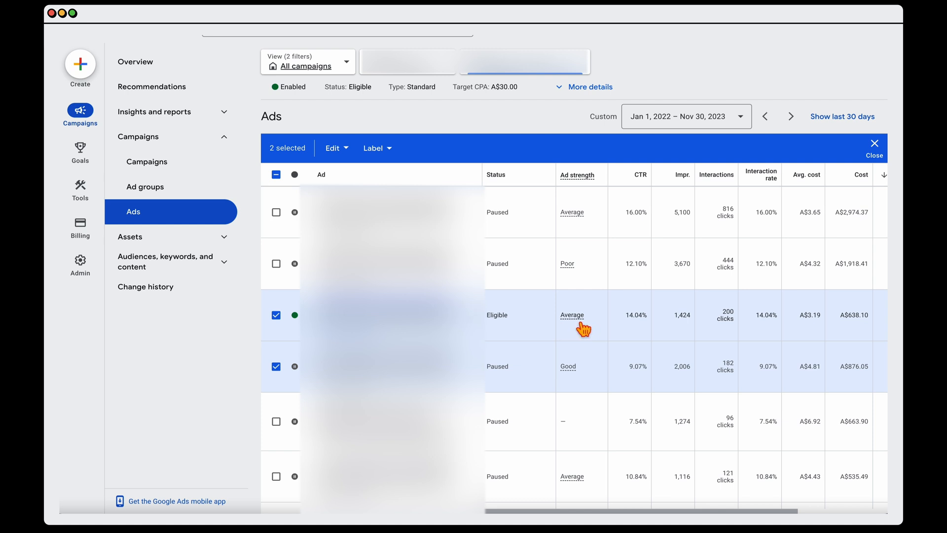
{"action": "scroll", "scroll_direction": "right", "scroll_amount": 3}
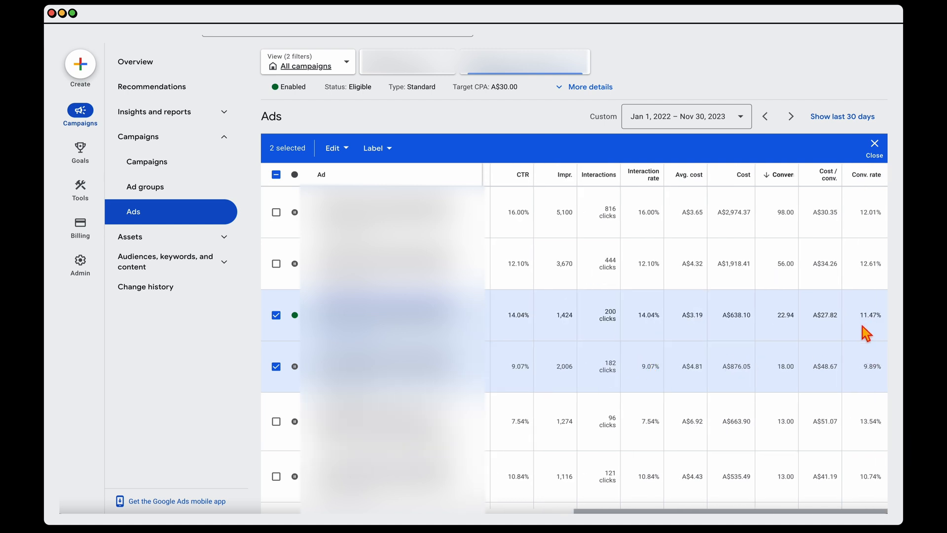
{"action": "mouse_move", "coordinate": [830, 384]}
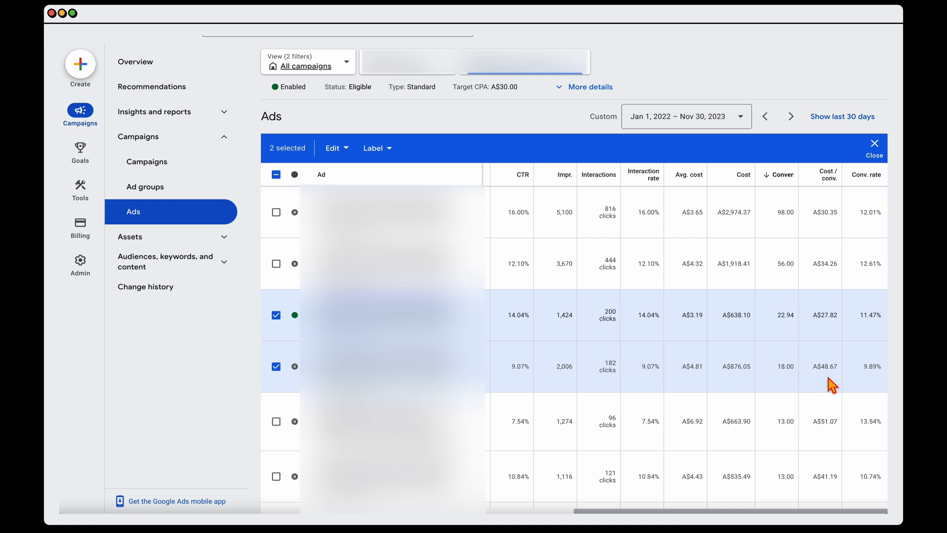
{"action": "mouse_move", "coordinate": [839, 332]}
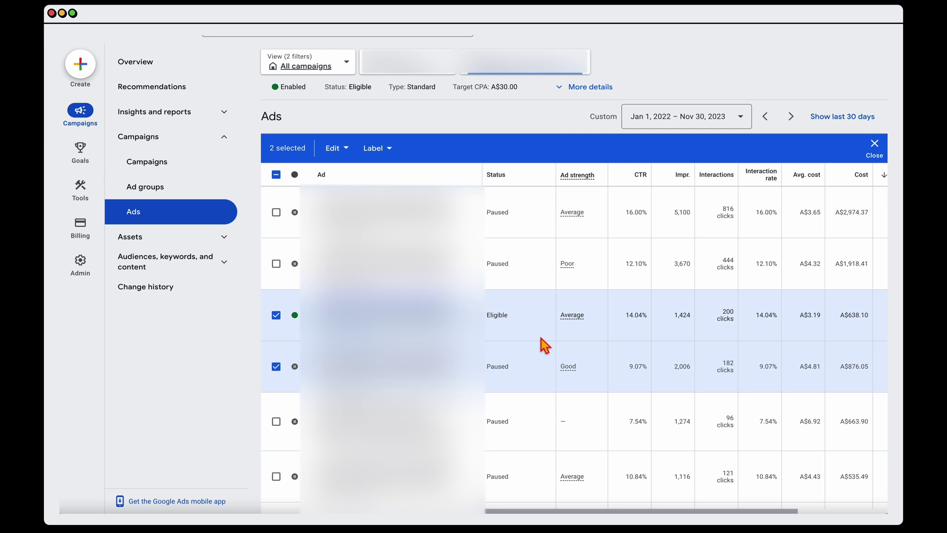
{"action": "scroll", "scroll_direction": "down", "scroll_amount": 3}
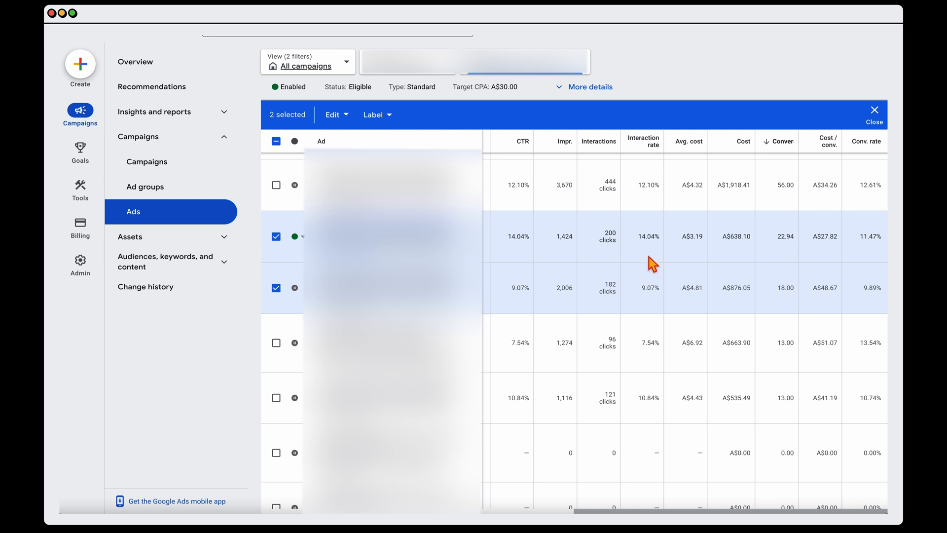
{"action": "mouse_move", "coordinate": [802, 264]}
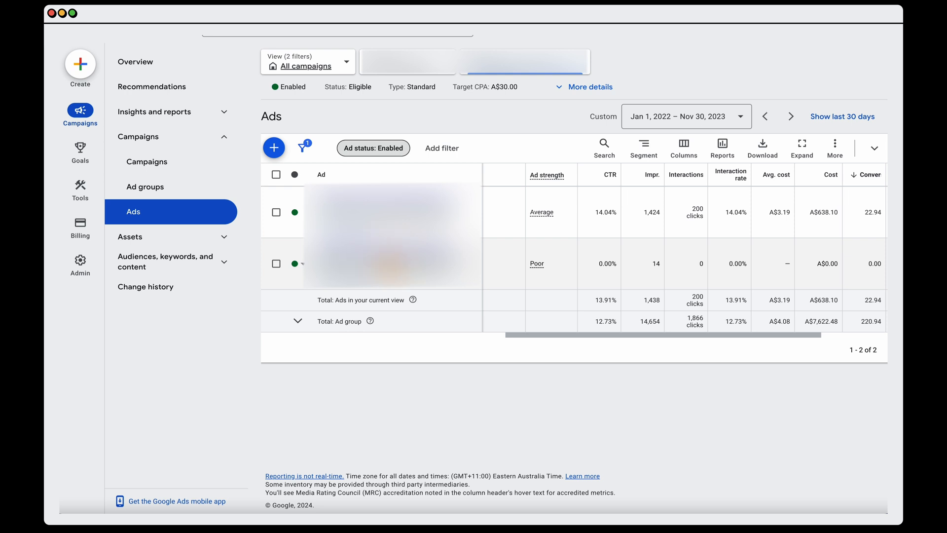
{"action": "mouse_move", "coordinate": [520, 292]}
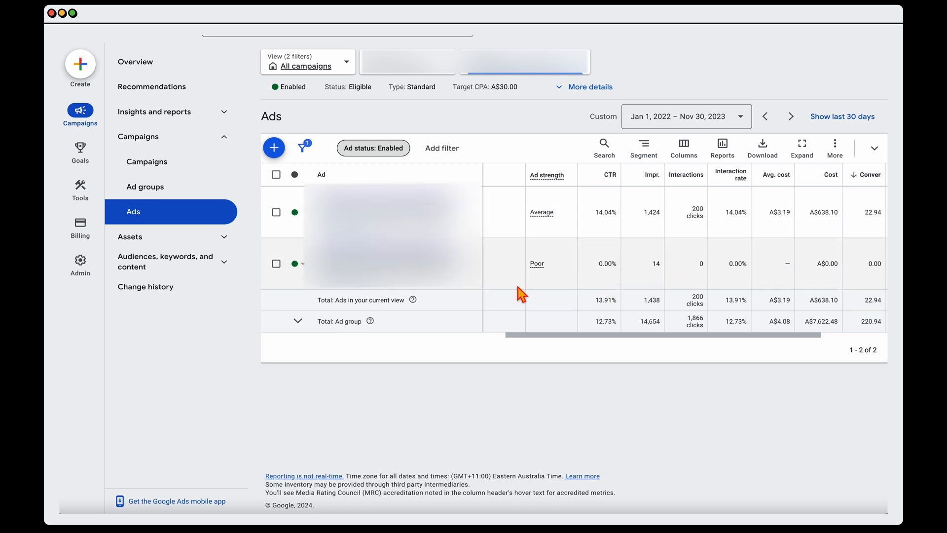
{"action": "mouse_move", "coordinate": [537, 289]}
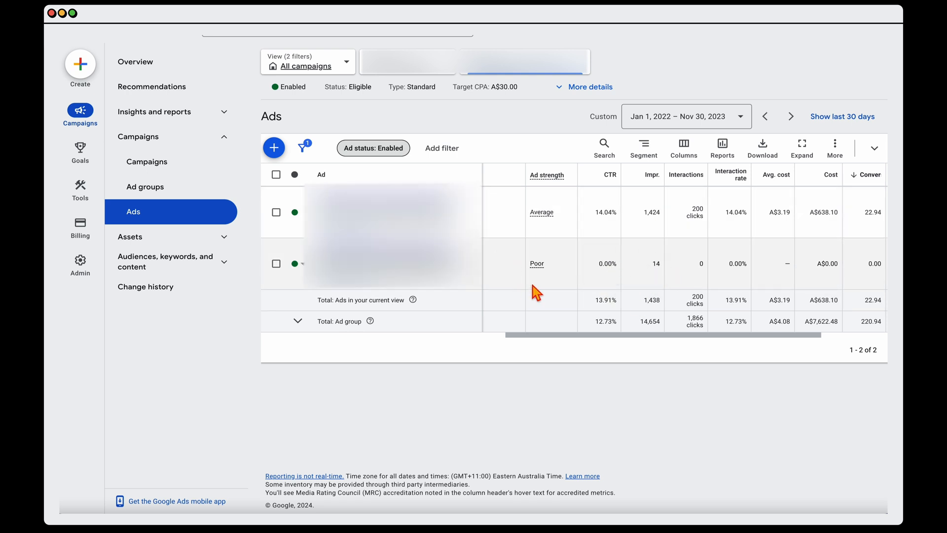